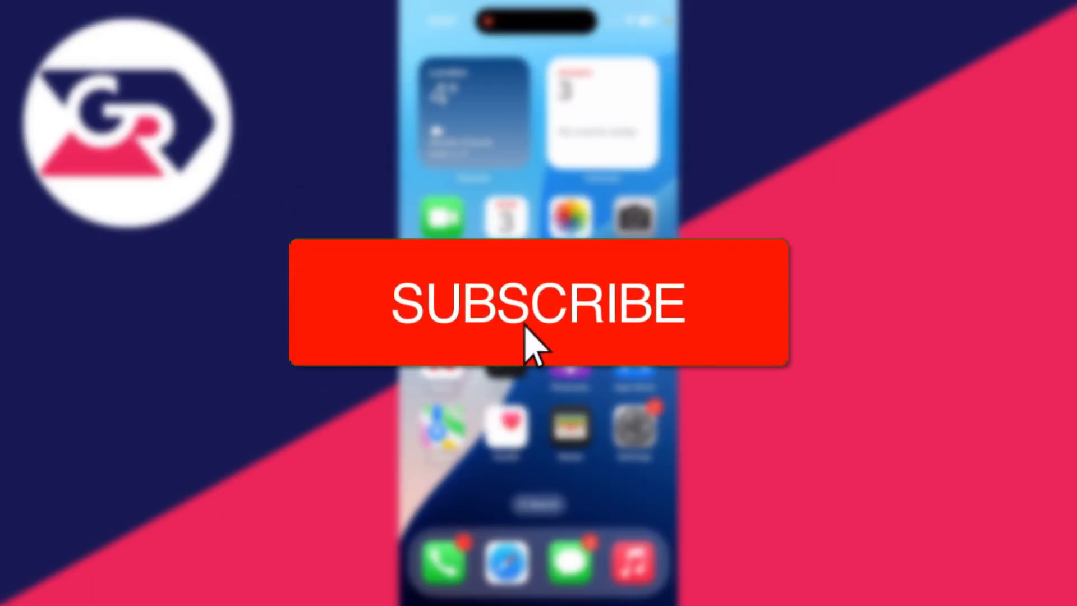
Step: Go from Settings into Mobile Service and its Wi-Fi Calling page for EE
{"action": "left_click", "coordinate": [538, 300]}
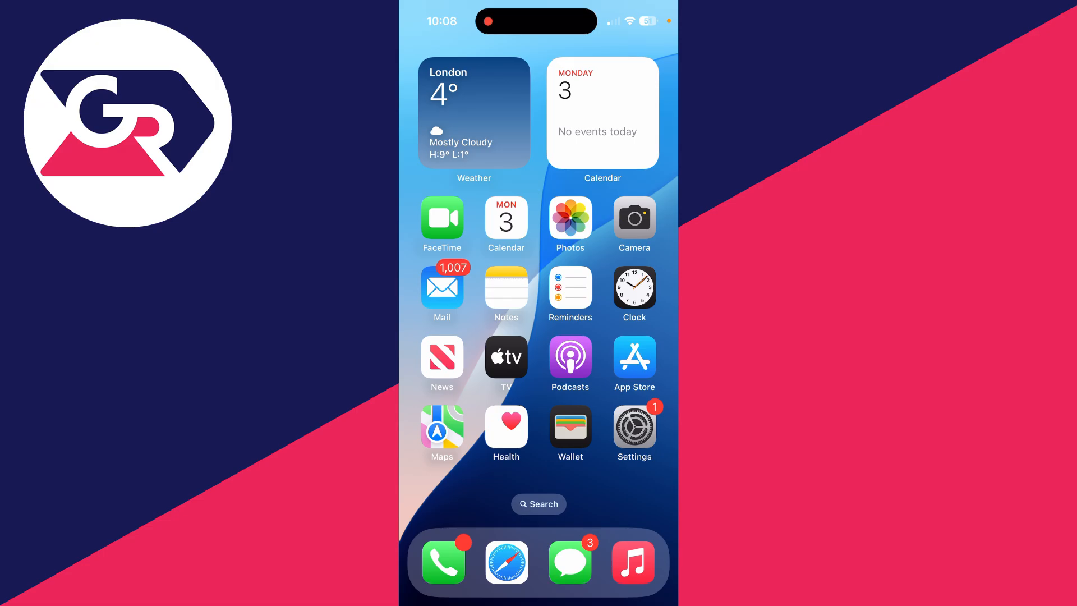
{"action": "left_click", "coordinate": [633, 428]}
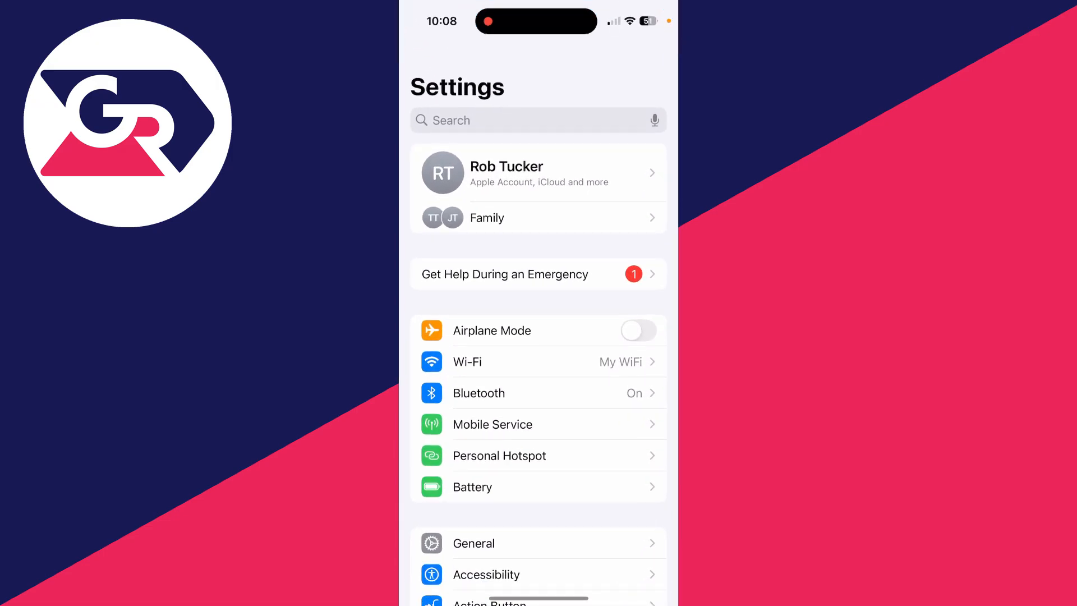
{"action": "scroll", "scroll_direction": "down", "scroll_amount": 3}
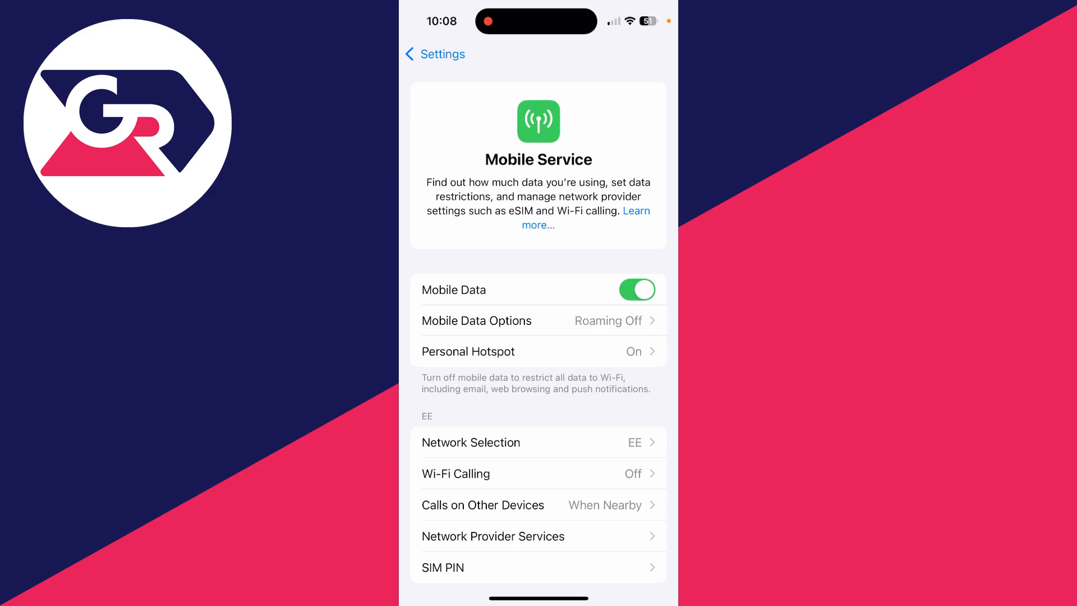
{"action": "left_click", "coordinate": [455, 473]}
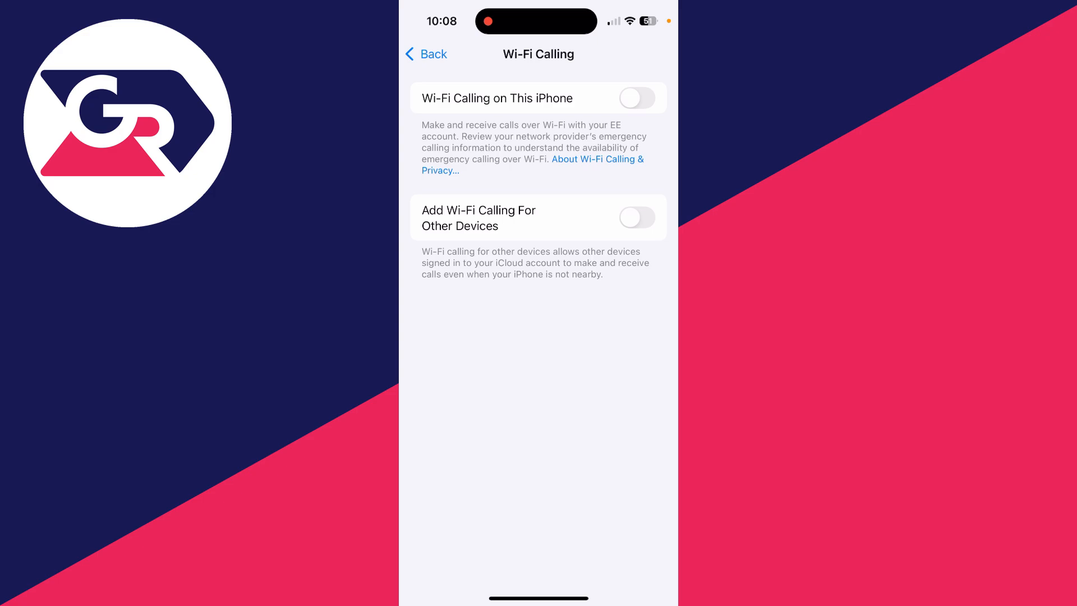
Step: Turn on 'Wi-Fi Calling on This iPhone' and confirm Enable, showing EE WiFiCall
{"action": "left_click", "coordinate": [636, 98]}
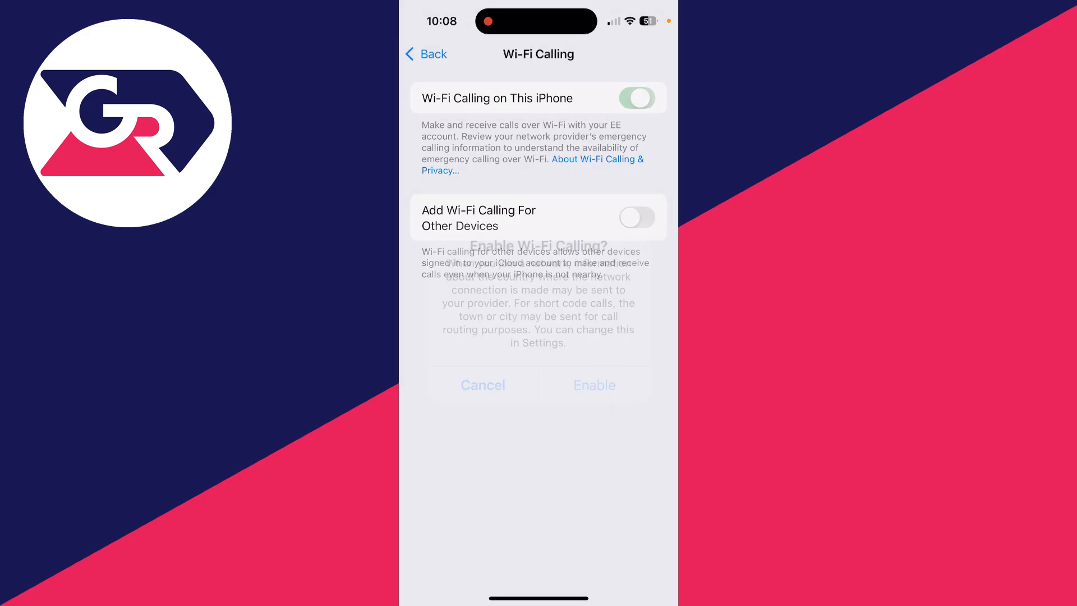
{"action": "left_click", "coordinate": [636, 98]}
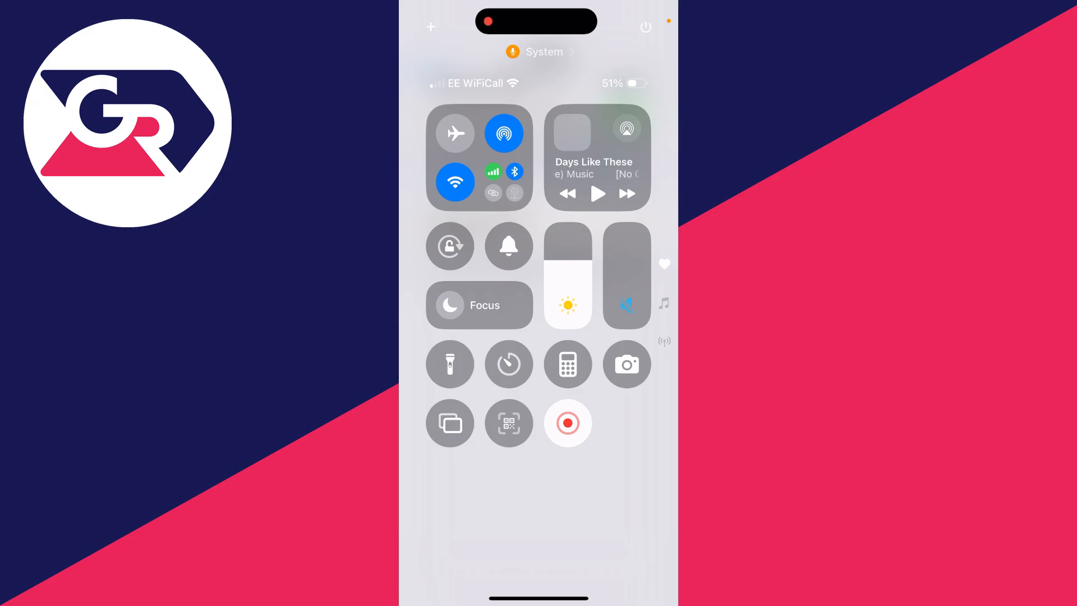
Step: Turn off Wi-Fi in Control Center, disconnecting from nearby Wi-Fi until tomorrow
{"action": "left_click", "coordinate": [454, 182]}
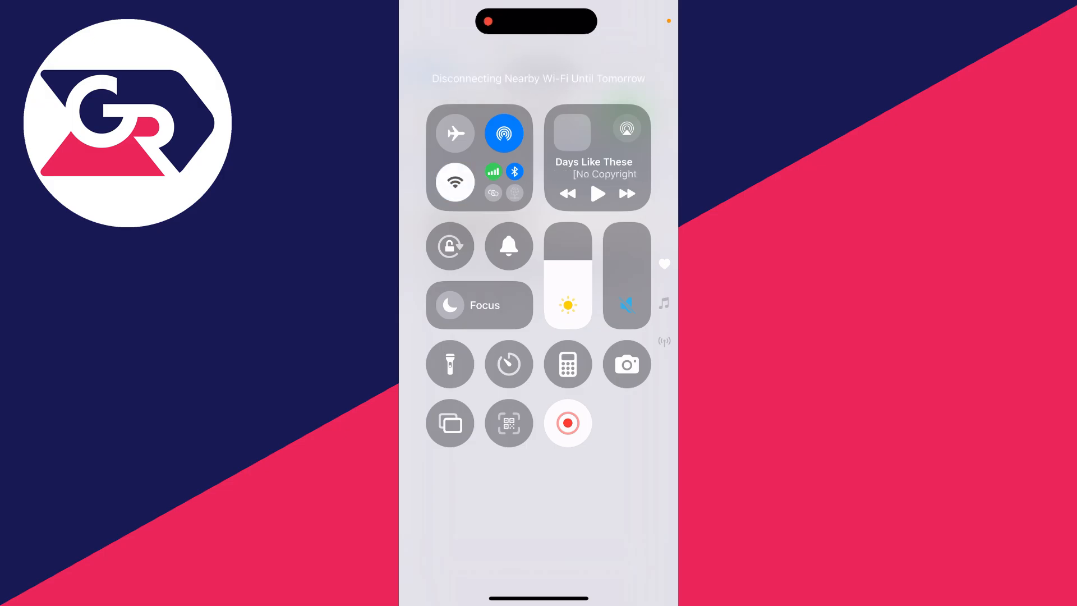